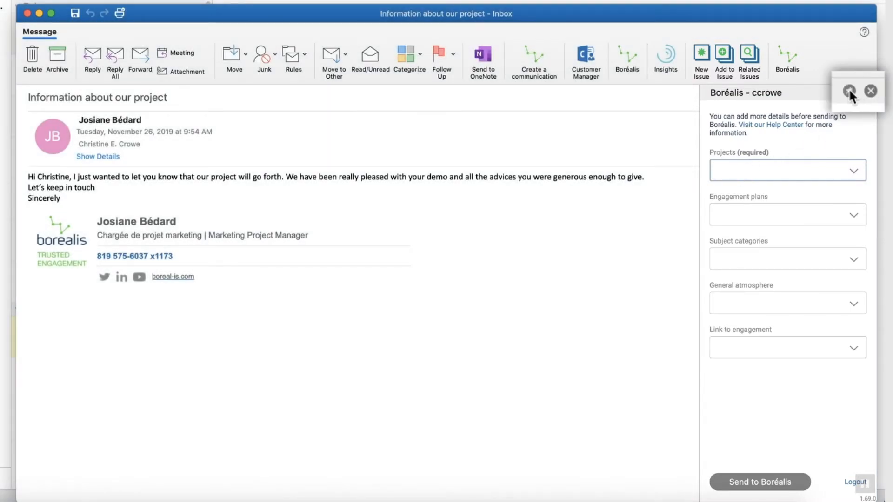
{"action": "mouse_move", "coordinate": [863, 126]}
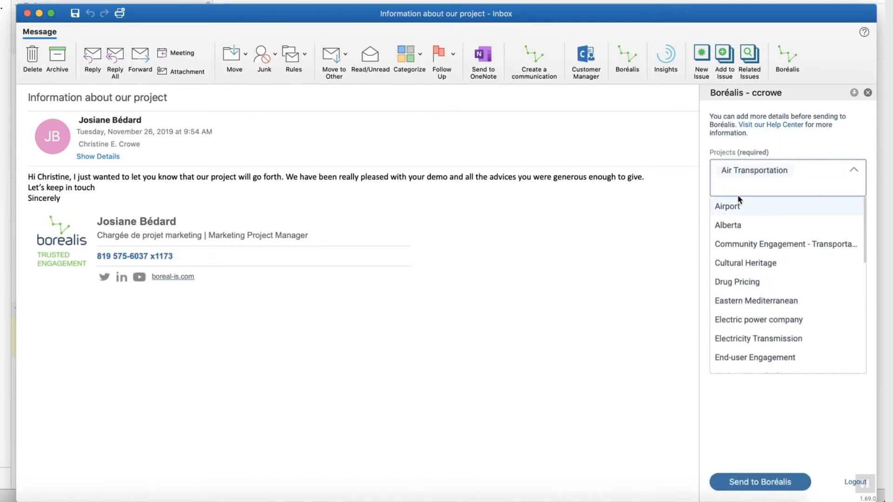
Tag the email with Air Transportation, Corporate Sustainability Programs and Positive atmosphere, then send to Boréalis
{"action": "left_click", "coordinate": [787, 170]}
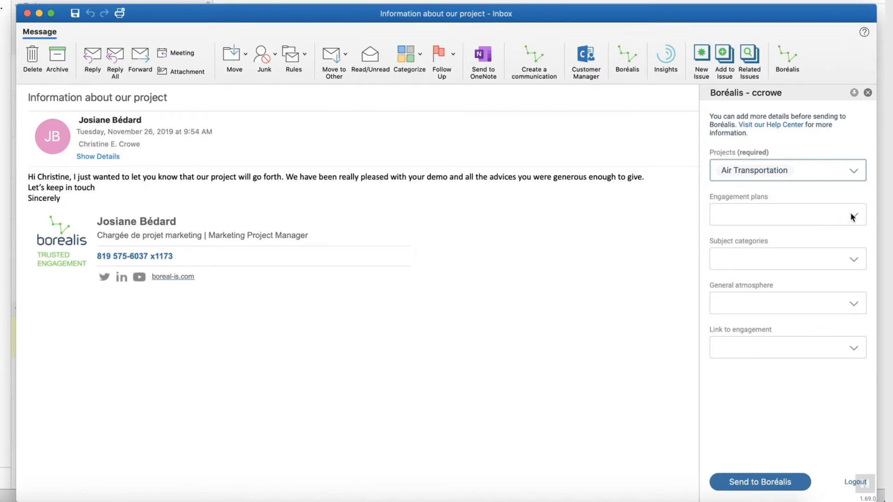
{"action": "left_click", "coordinate": [786, 215]}
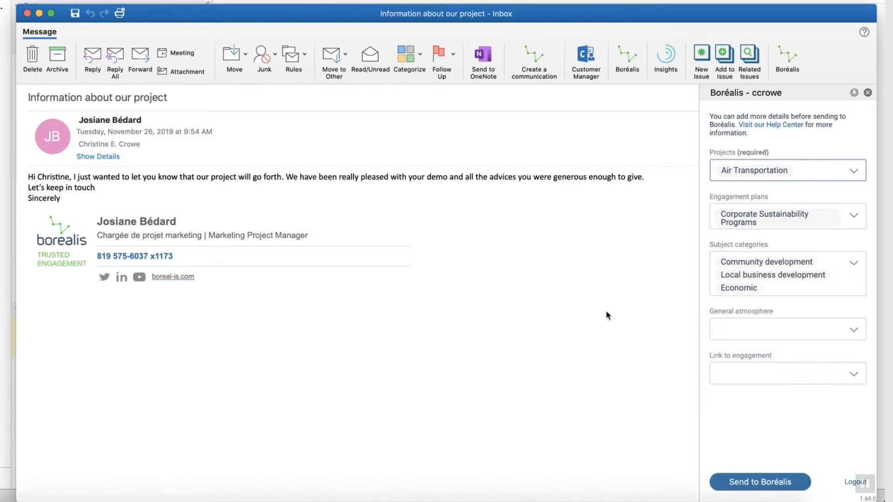
{"action": "left_click", "coordinate": [787, 329]}
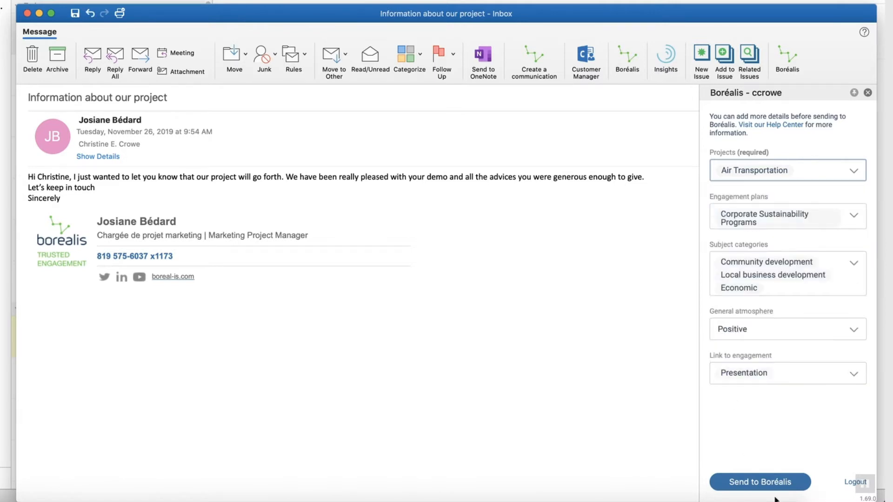
{"action": "left_click", "coordinate": [760, 482]}
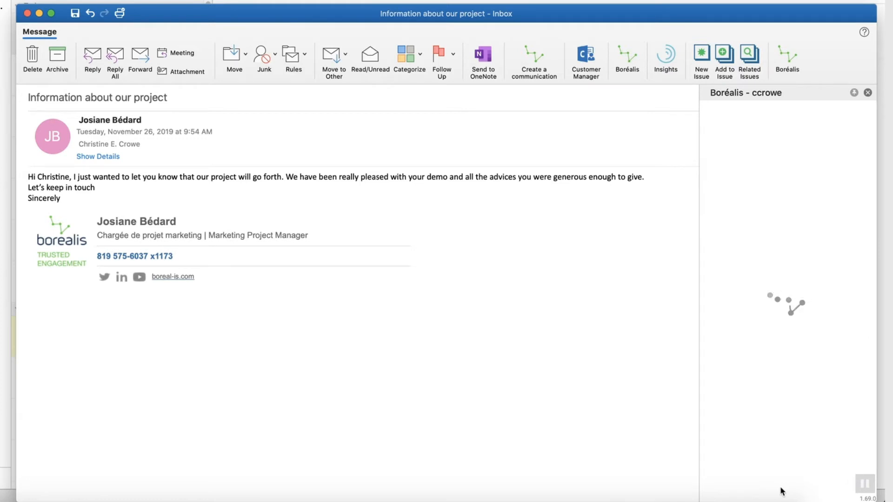
Open the new communication record and check its categories, project and engagement plan
{"action": "left_click", "coordinate": [534, 61]}
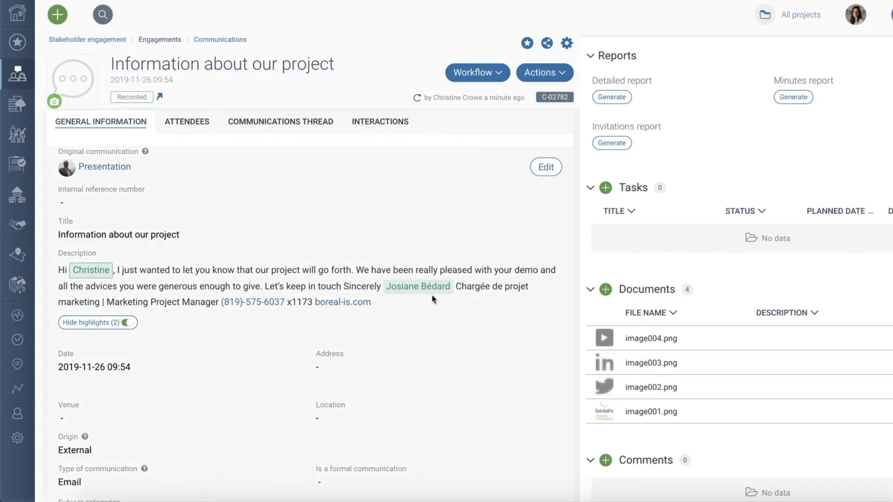
{"action": "left_click", "coordinate": [418, 287]}
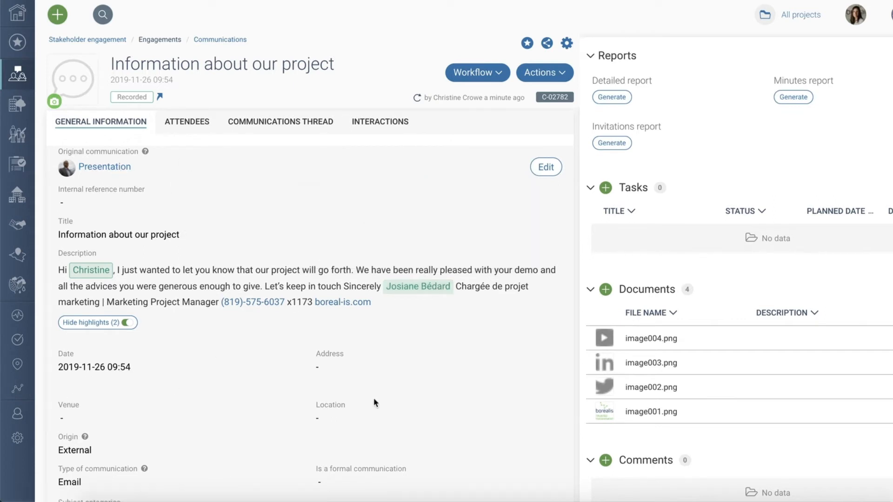
{"action": "scroll", "scroll_direction": "down", "scroll_amount": 3}
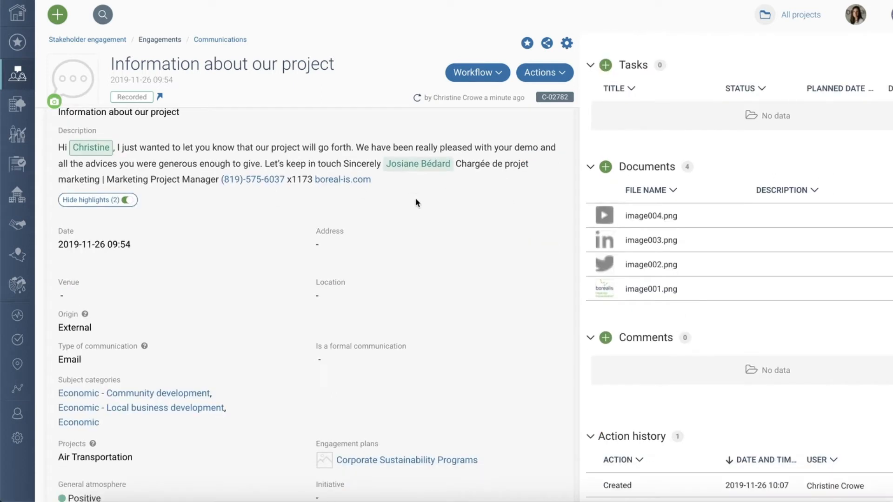
{"action": "scroll", "scroll_direction": "down", "scroll_amount": 3}
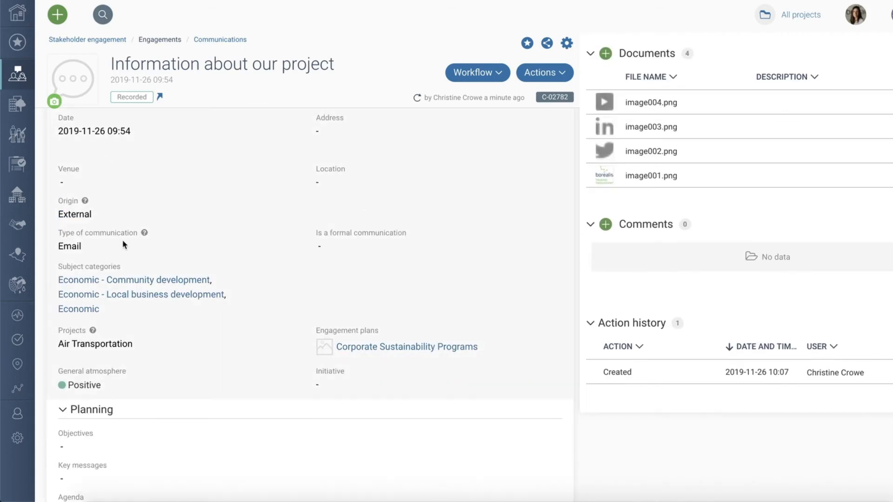
{"action": "mouse_move", "coordinate": [418, 307]}
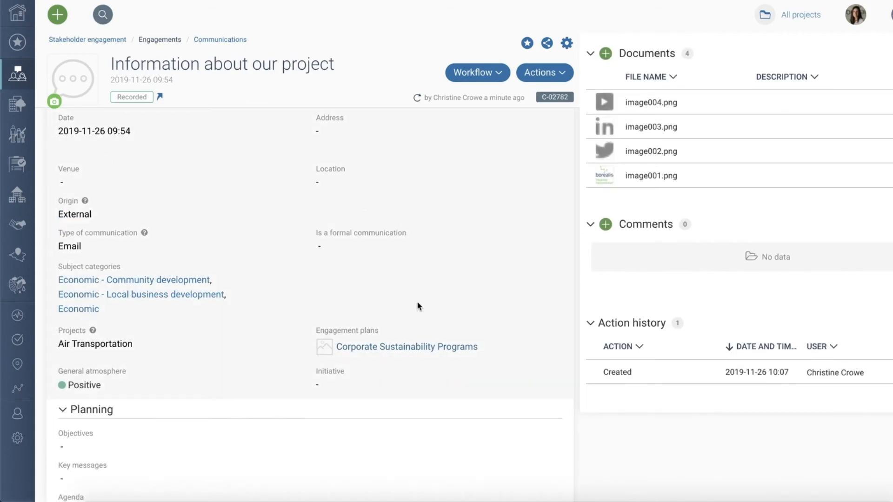
{"action": "scroll", "scroll_direction": "down", "scroll_amount": 3}
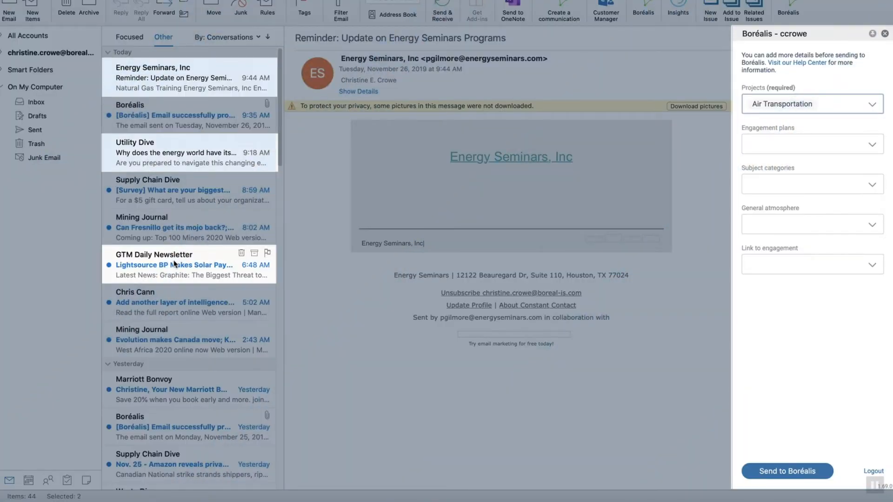
Include the GTM Daily Newsletter email and add Local business development as a subject category
{"action": "left_click", "coordinate": [171, 264]}
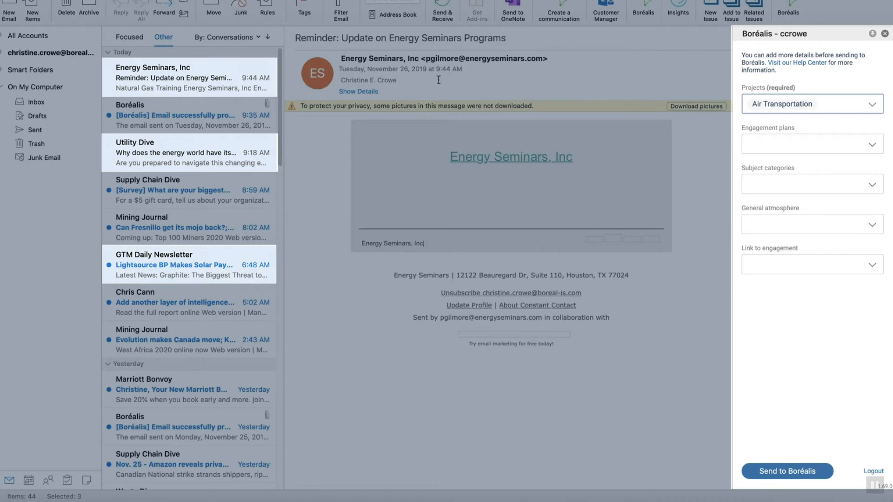
{"action": "mouse_move", "coordinate": [855, 106]}
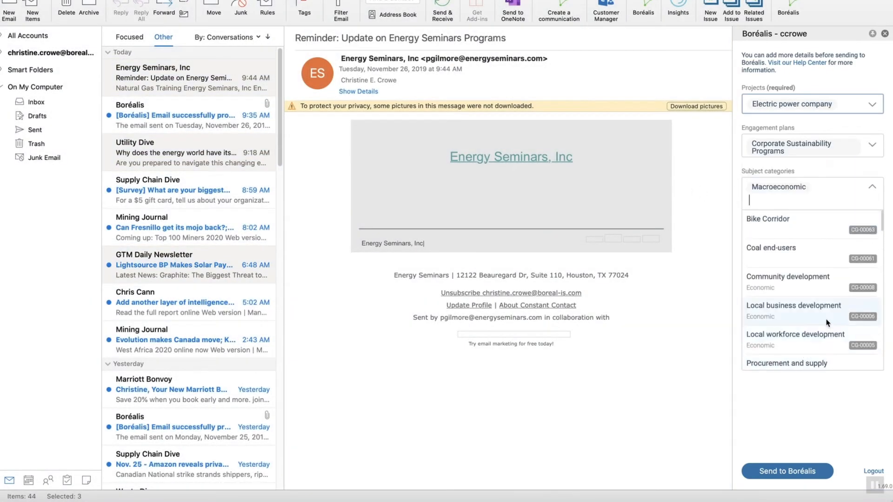
{"action": "left_click", "coordinate": [793, 305]}
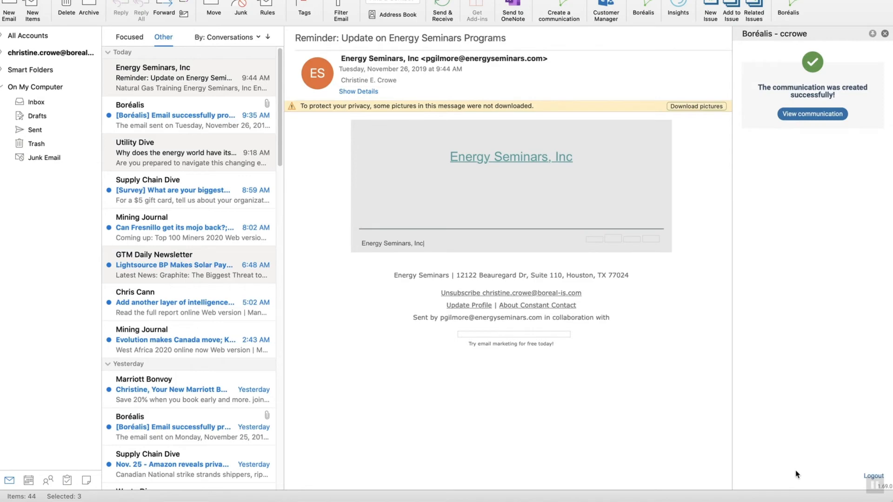
{"action": "left_click", "coordinate": [8, 10]}
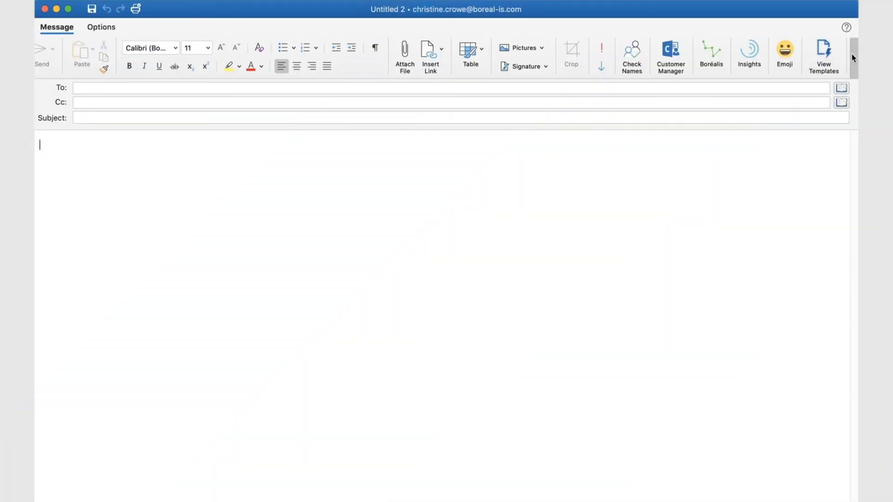
Tag a new email to Josiane via Boréalis, write 'Hi Josiane,' and send it
{"action": "left_click", "coordinate": [711, 56]}
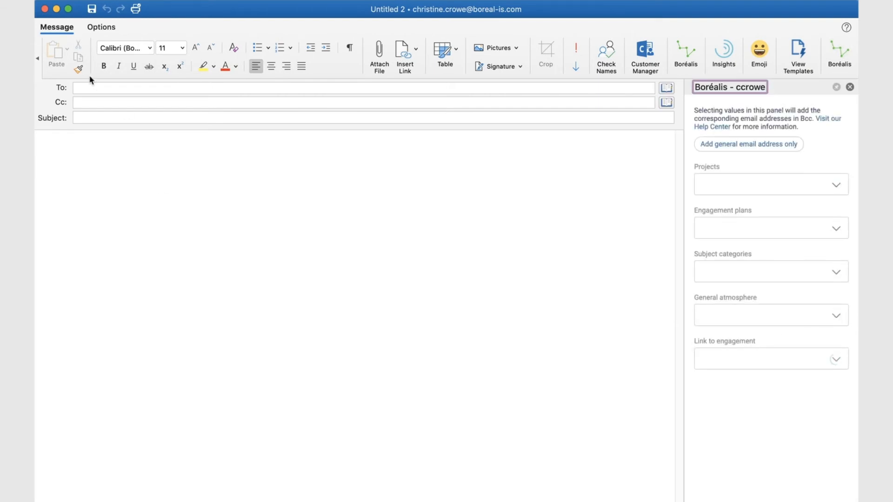
{"action": "type", "text": "Josiane Bédard"}
{"action": "type", "text": "Hello"}
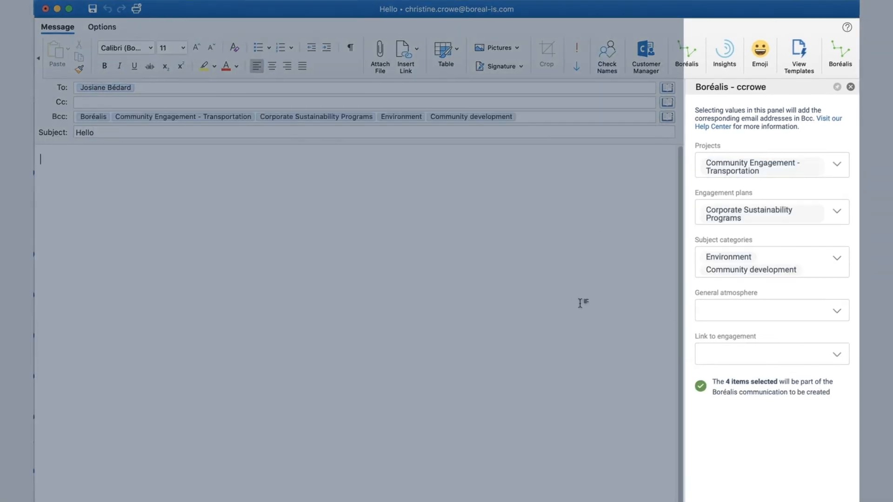
{"action": "type", "text": "Hi Josiane,"}
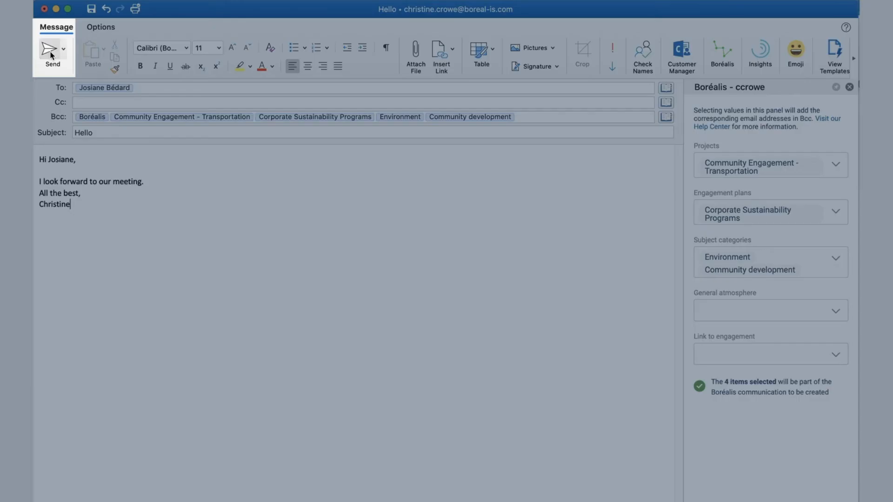
{"action": "left_click", "coordinate": [53, 54]}
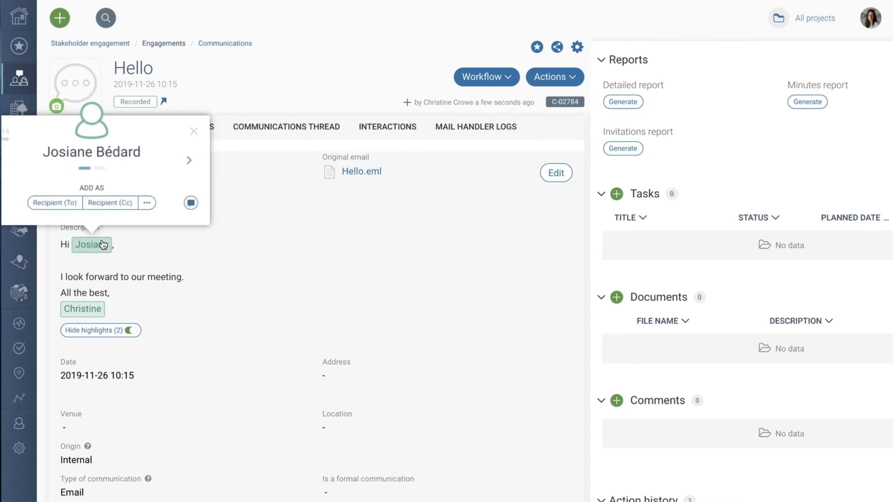
Dismiss the contact card, view the Hello communication's attendees, then show the Activity feed
{"action": "left_click", "coordinate": [194, 132]}
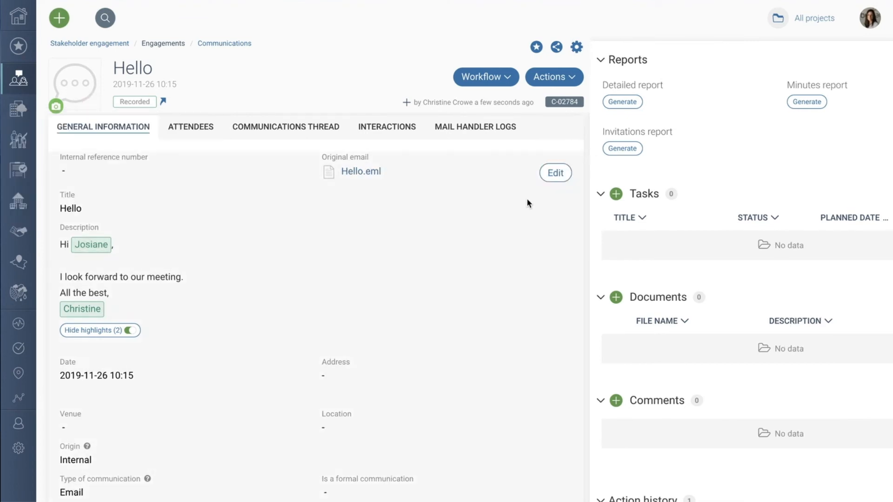
{"action": "scroll", "scroll_direction": "down", "scroll_amount": 3}
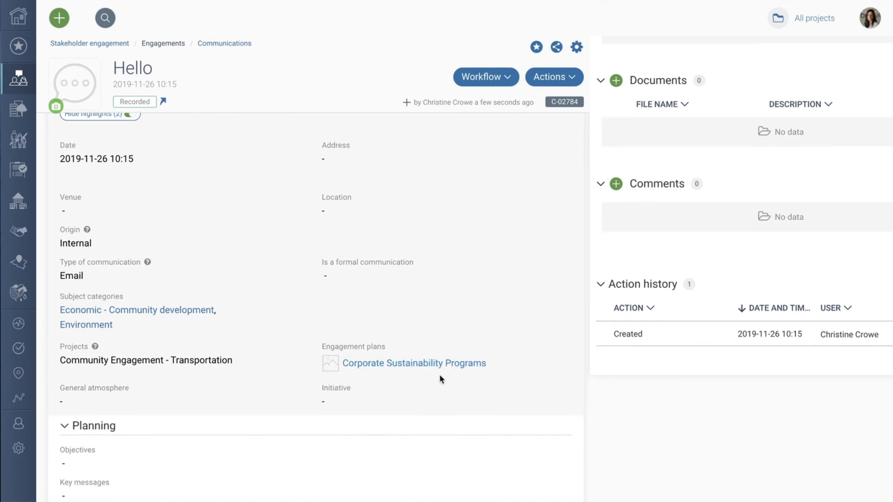
{"action": "scroll", "scroll_direction": "up", "scroll_amount": 3}
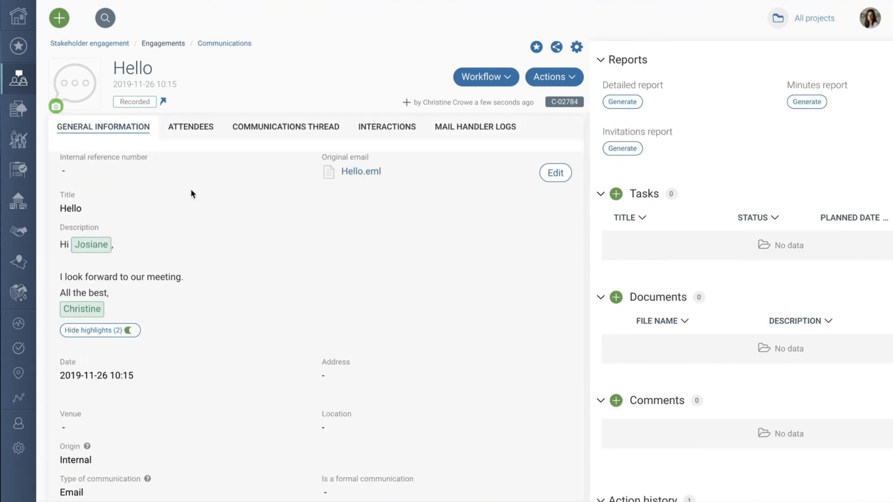
{"action": "left_click", "coordinate": [191, 127]}
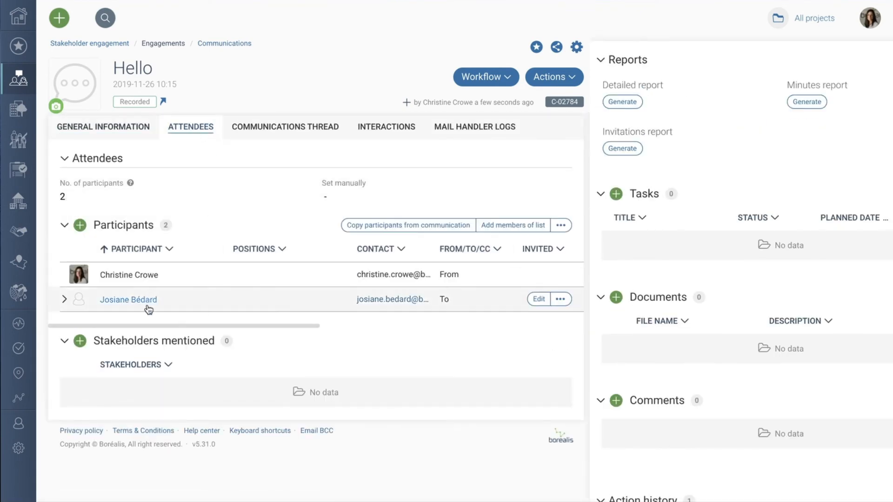
{"action": "left_click", "coordinate": [18, 308]}
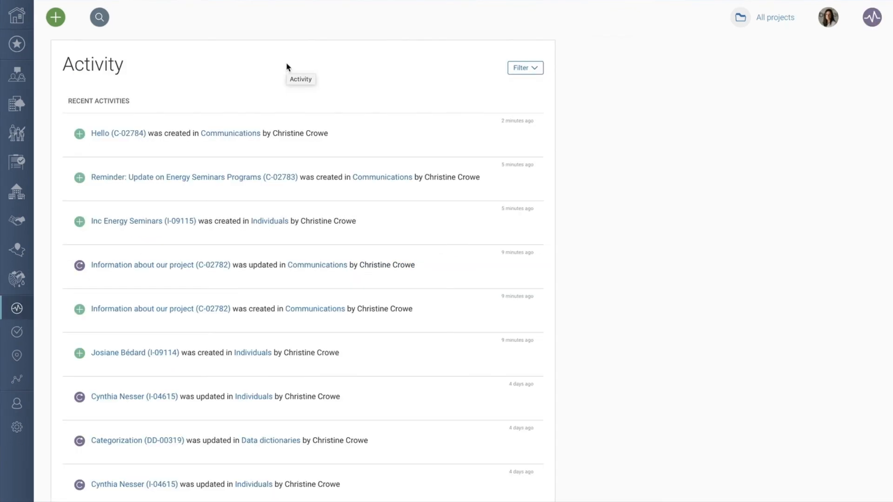
{"action": "mouse_move", "coordinate": [125, 207]}
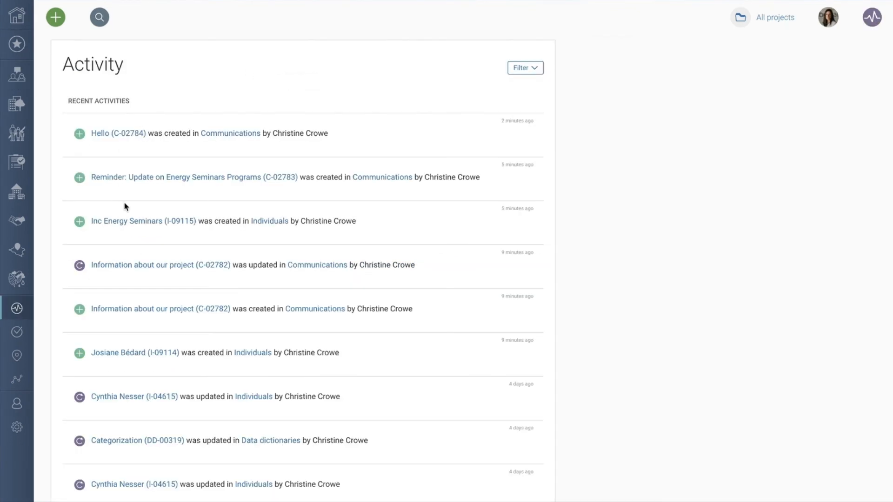
{"action": "mouse_move", "coordinate": [125, 154]}
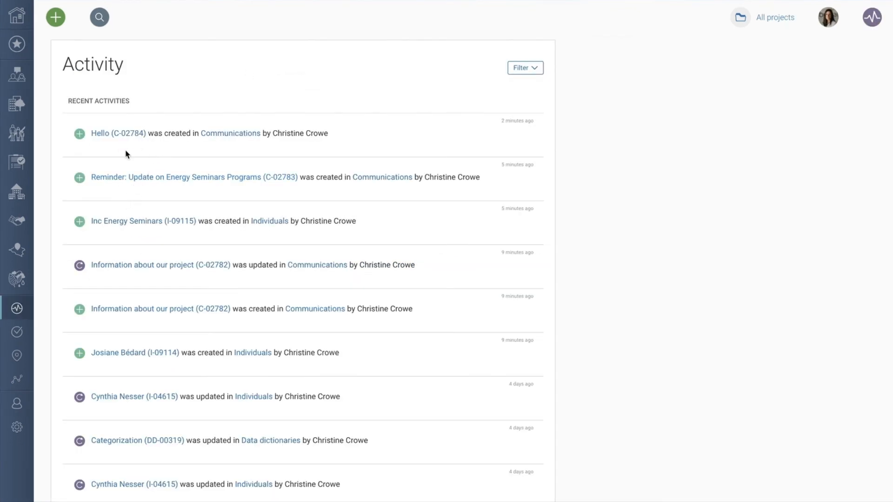
{"action": "mouse_move", "coordinate": [269, 221]}
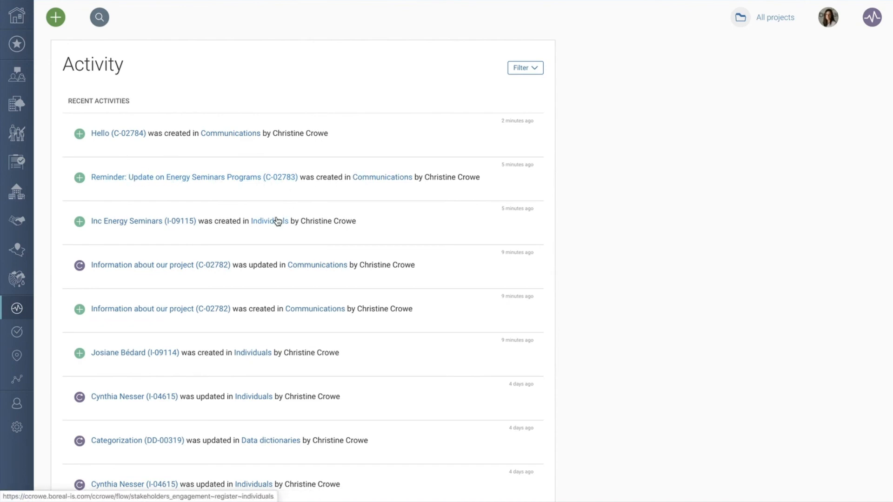